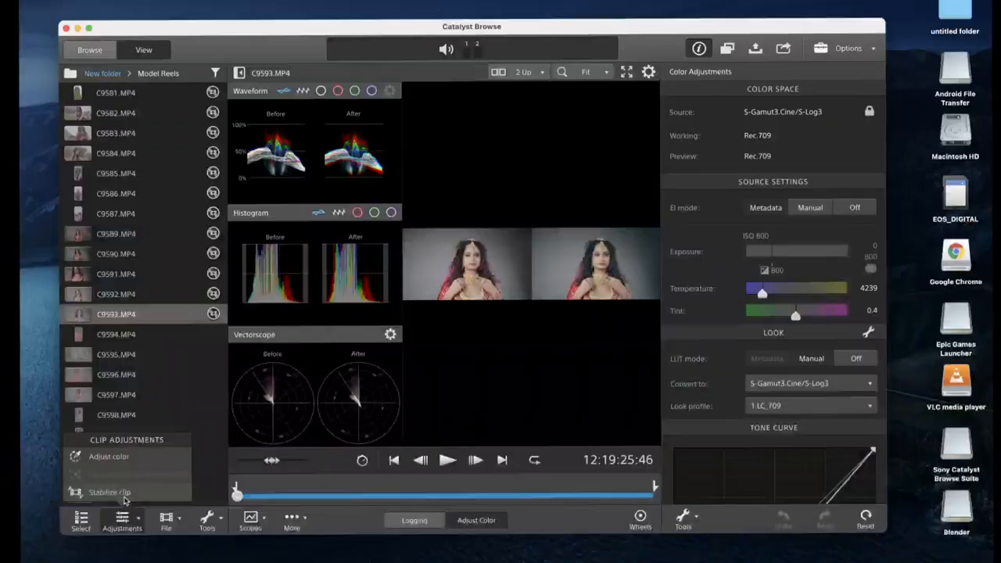
# Leave Adjust Color and view the Blender device's single folder in Browse mode
pyautogui.click(109, 491)
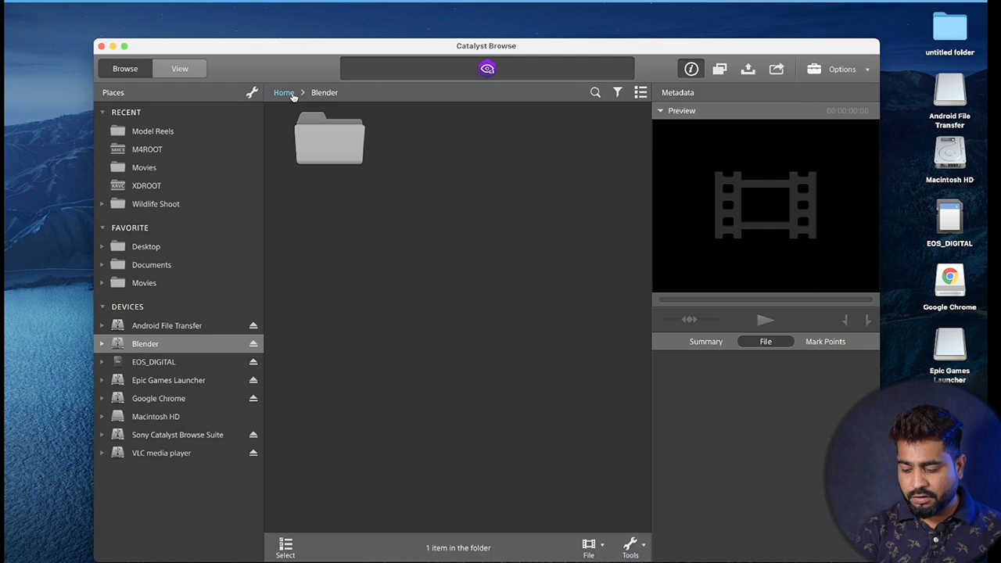
# Go back to the Home location to reach the EOS_DIGITAL card's folders
pyautogui.click(283, 93)
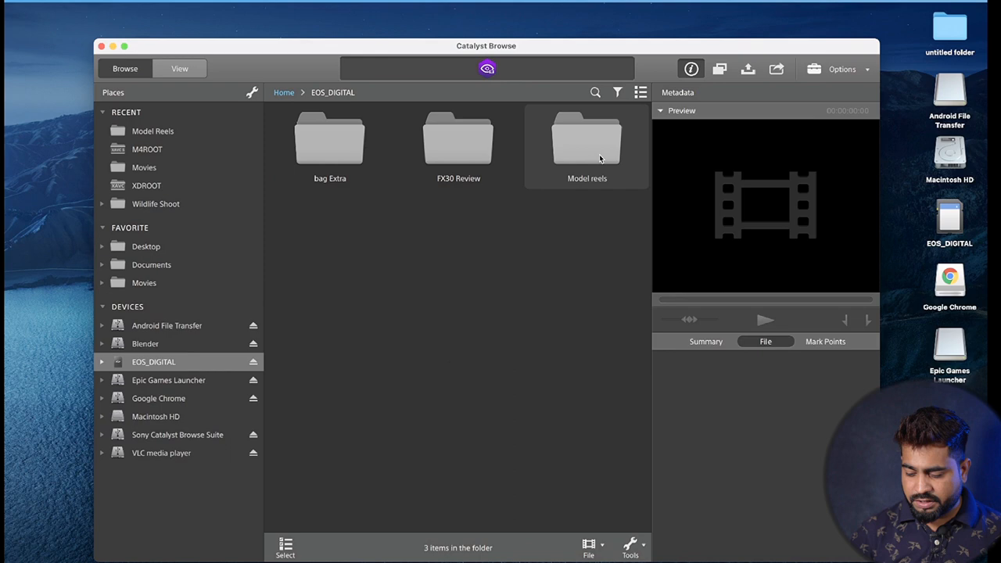
pyautogui.moveTo(589, 160)
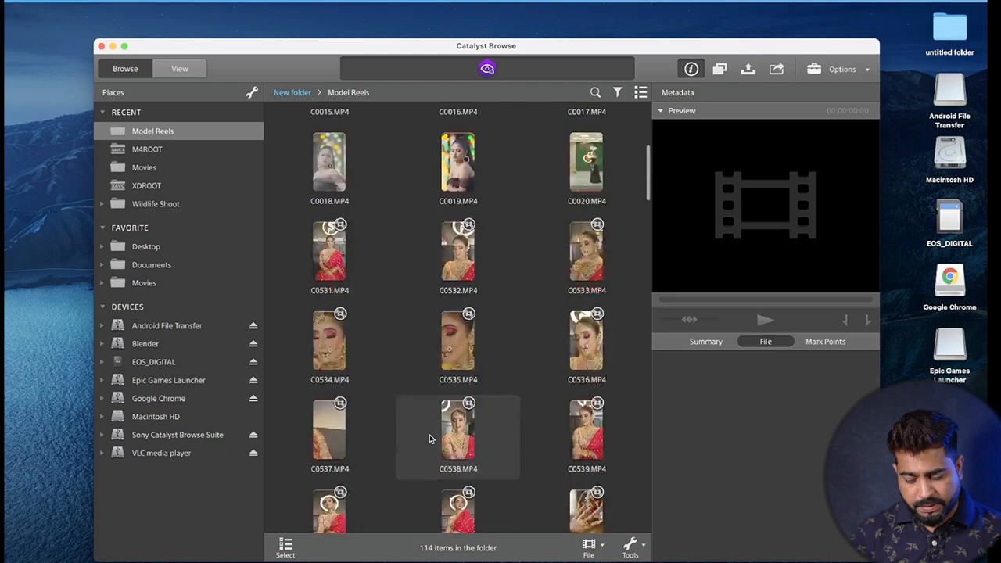
# Scroll the Model Reels thumbnails, previewing clip C9585 and moving on toward C9593
pyautogui.scroll(-3)
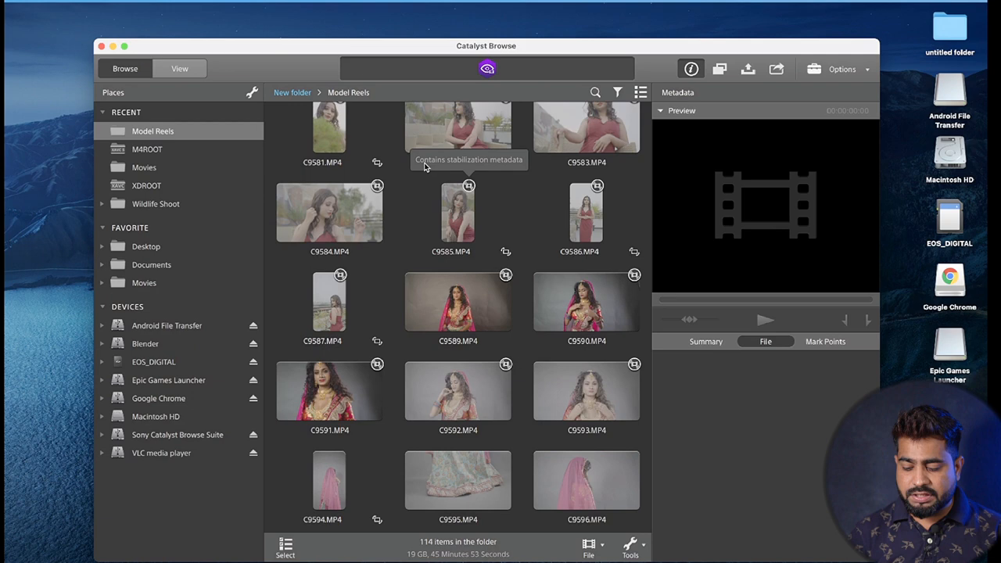
pyautogui.moveTo(514, 166)
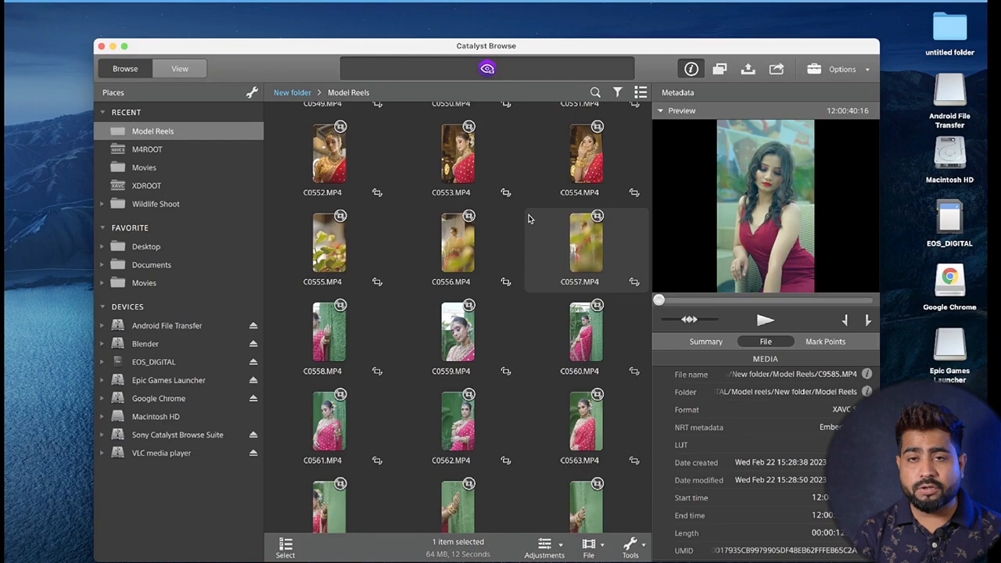
pyautogui.scroll(-3)
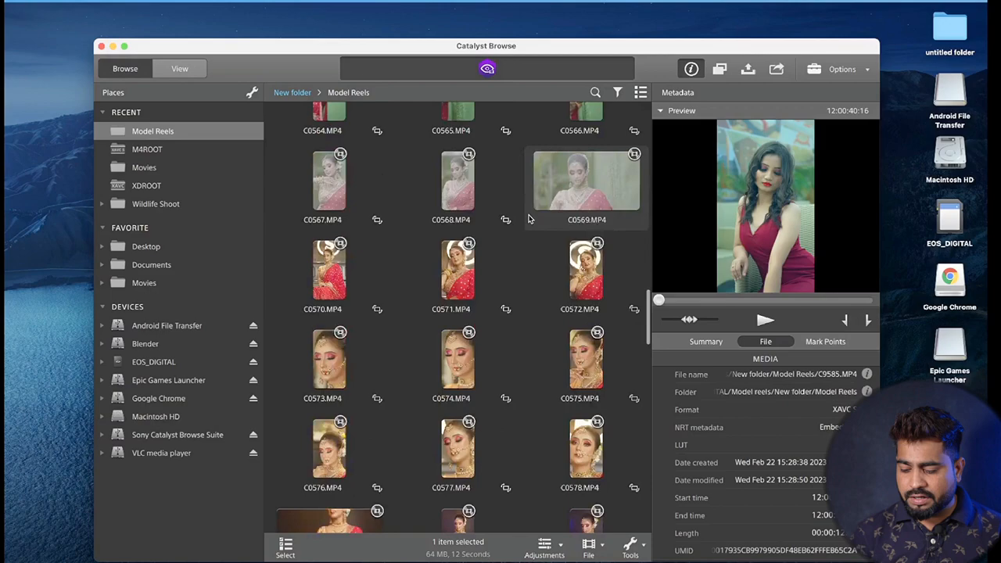
pyautogui.scroll(-3)
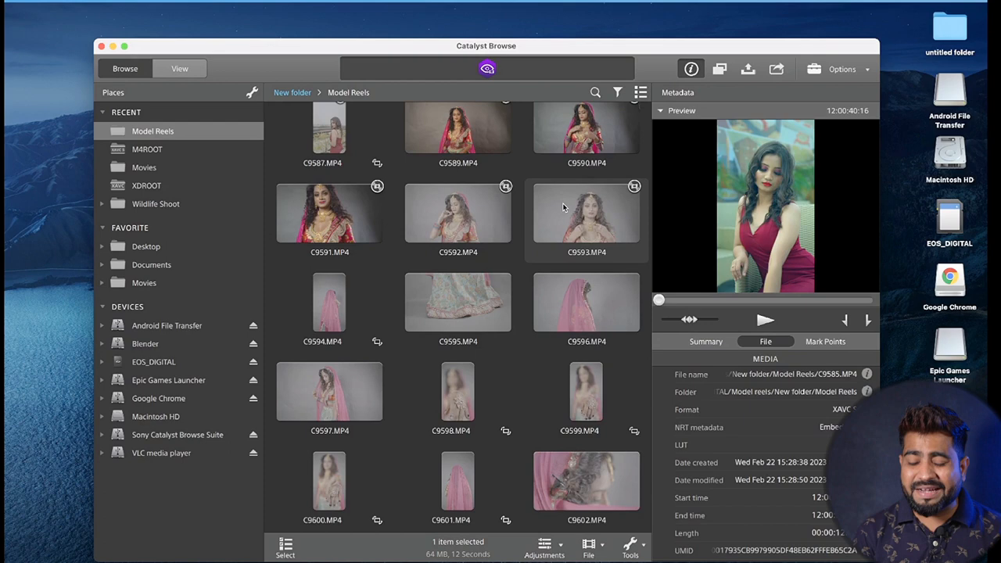
pyautogui.moveTo(587, 223)
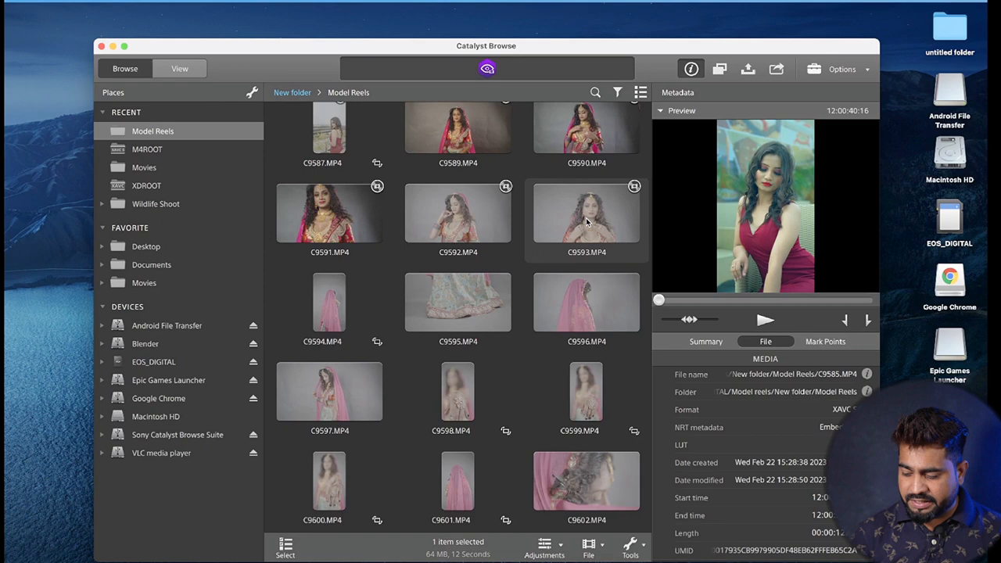
# Open clip C9593 and scroll its metadata through video, audio, device and acquisition settings
pyautogui.click(587, 213)
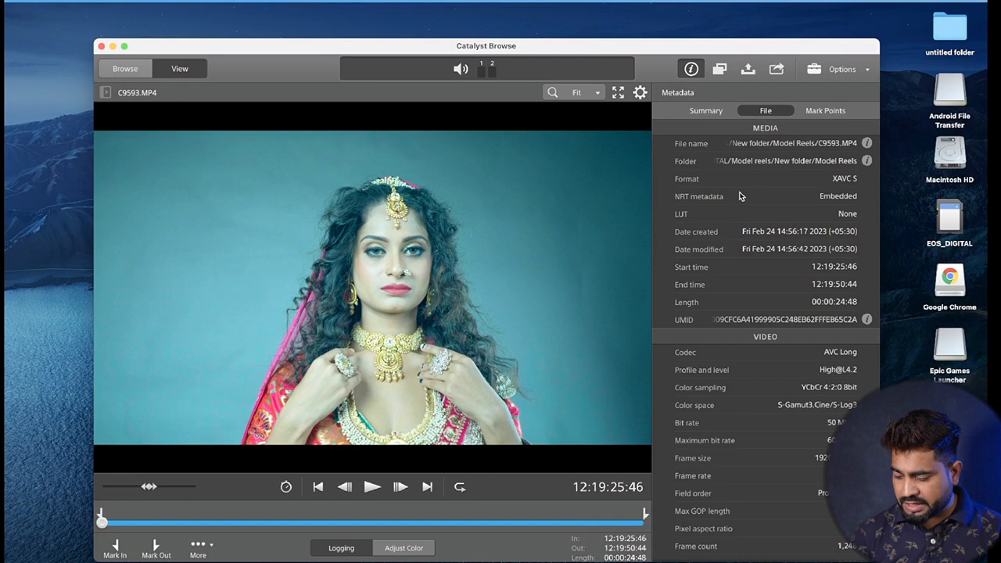
pyautogui.moveTo(802, 352)
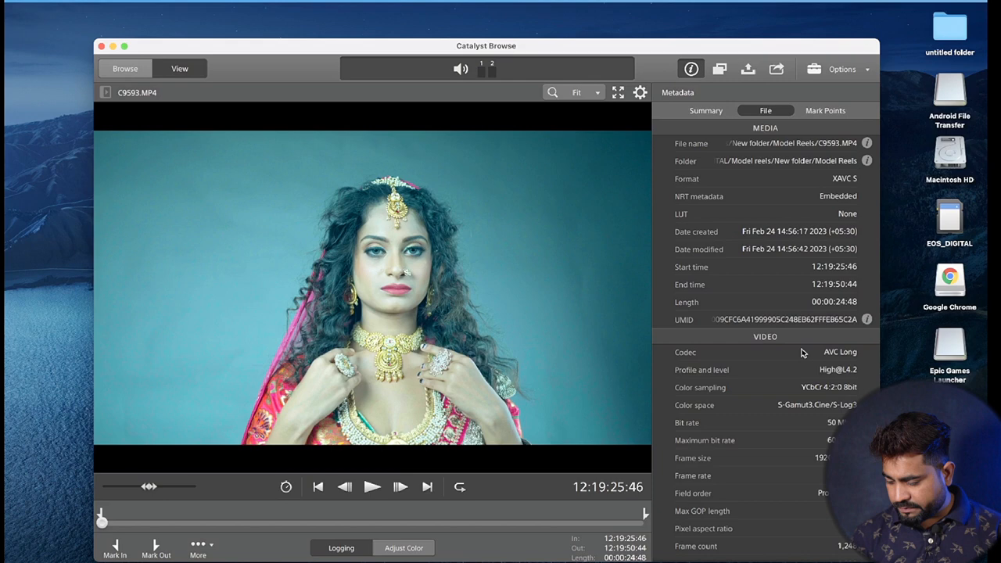
pyautogui.scroll(-3)
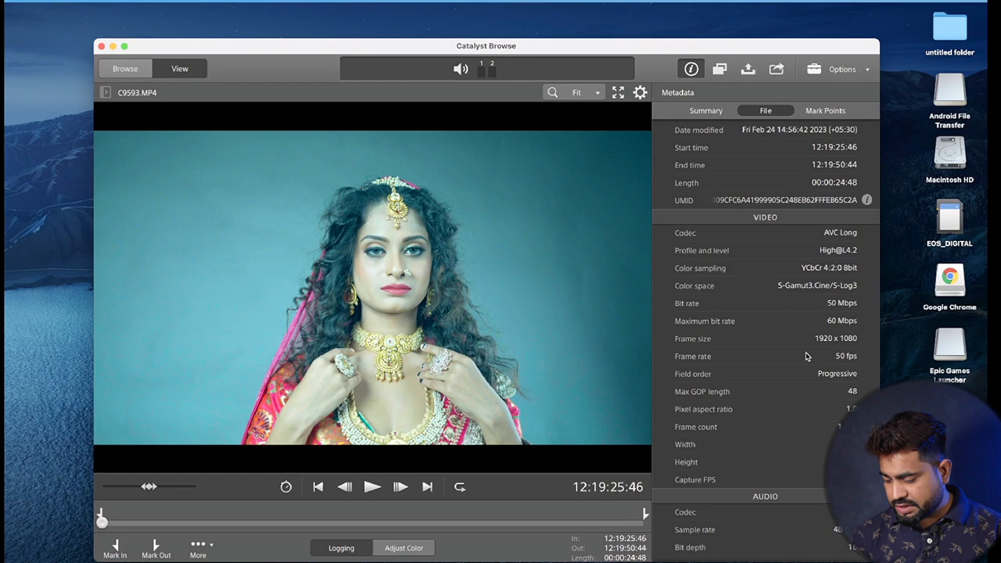
pyautogui.scroll(-3)
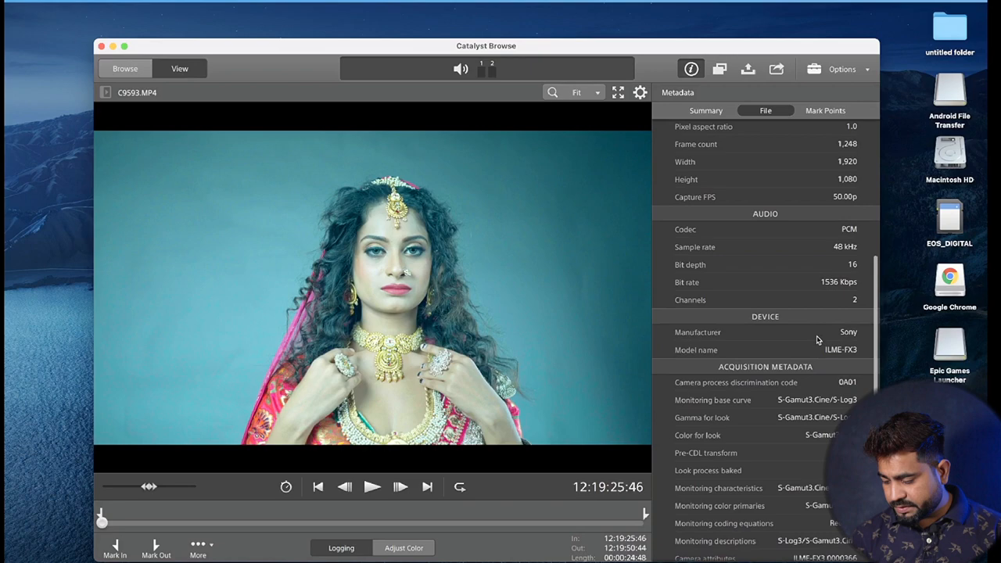
pyautogui.scroll(-3)
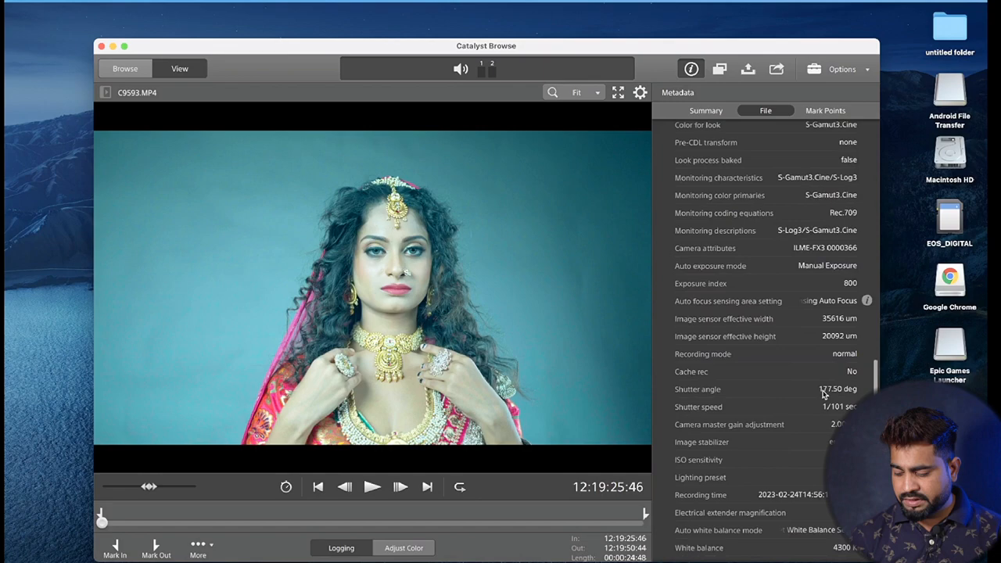
pyautogui.scroll(-3)
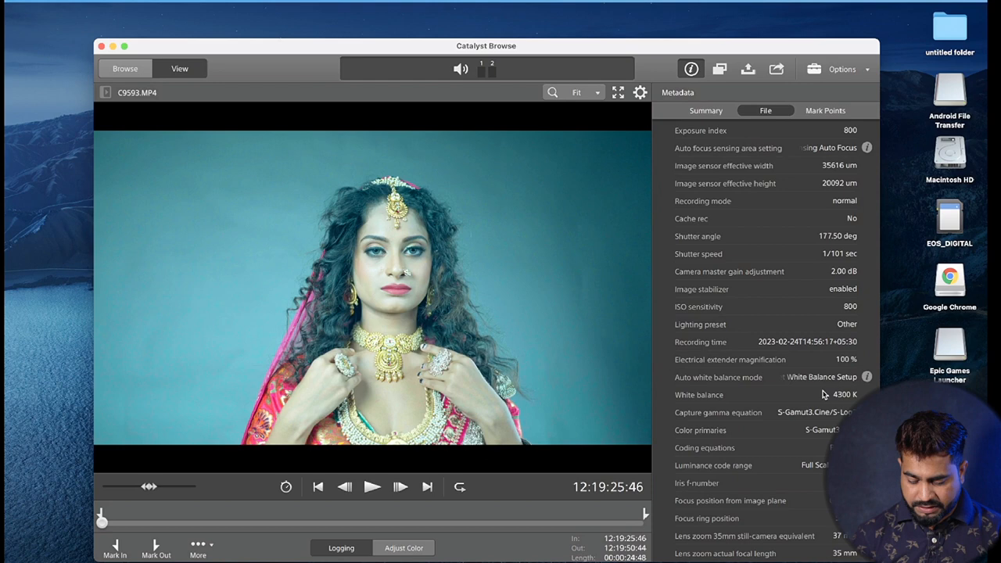
# Warm C9593's colour temperature to 4239 and raise its tint from -5.6 to 0.4
pyautogui.click(403, 547)
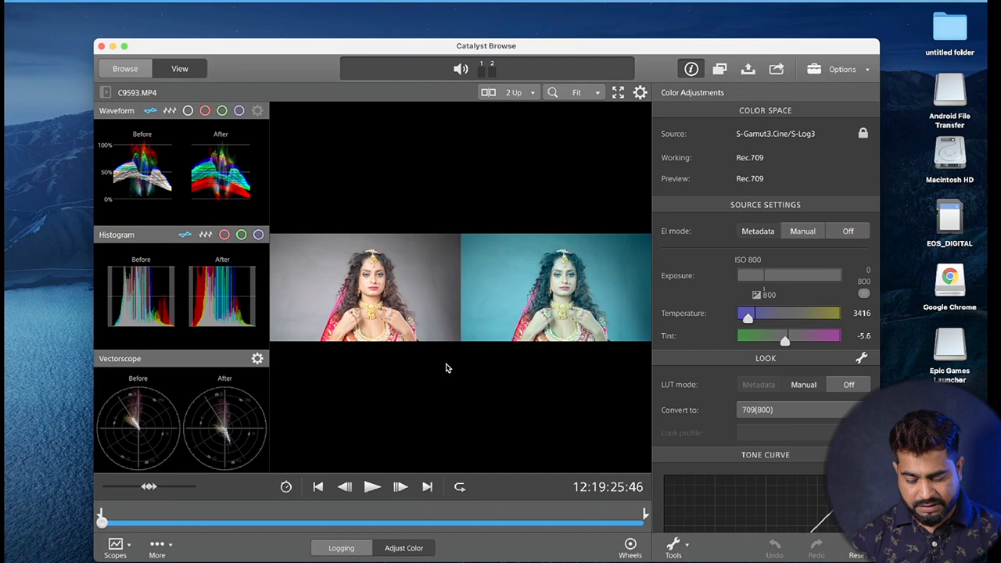
pyautogui.moveTo(747, 313); pyautogui.dragTo(758, 313)
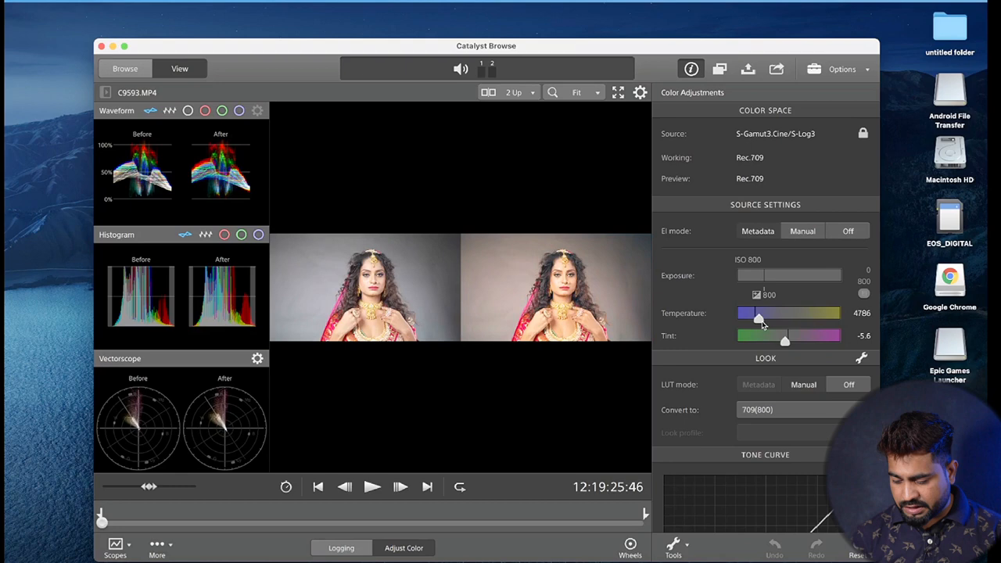
pyautogui.moveTo(759, 319); pyautogui.dragTo(753, 319)
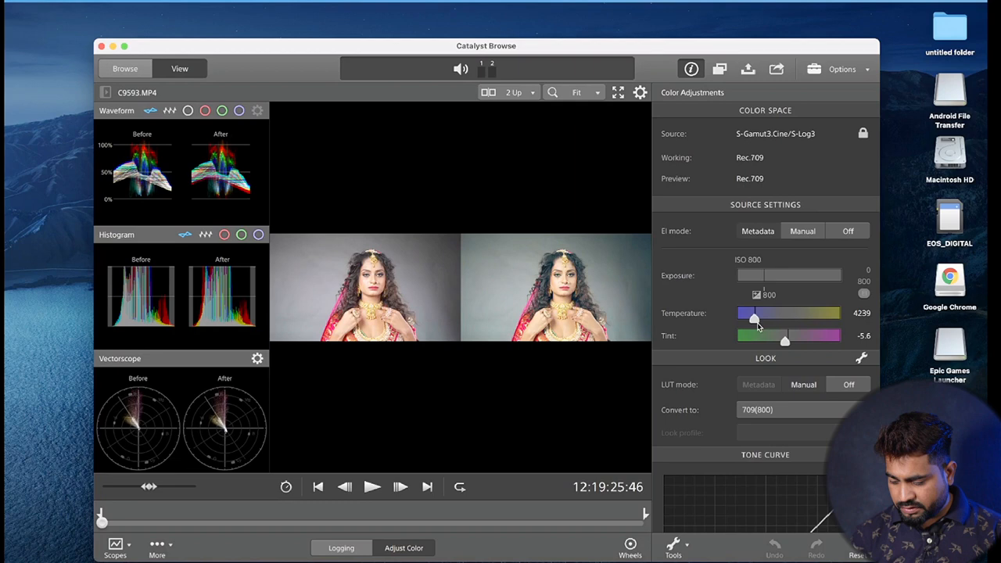
pyautogui.moveTo(761, 340); pyautogui.dragTo(788, 340)
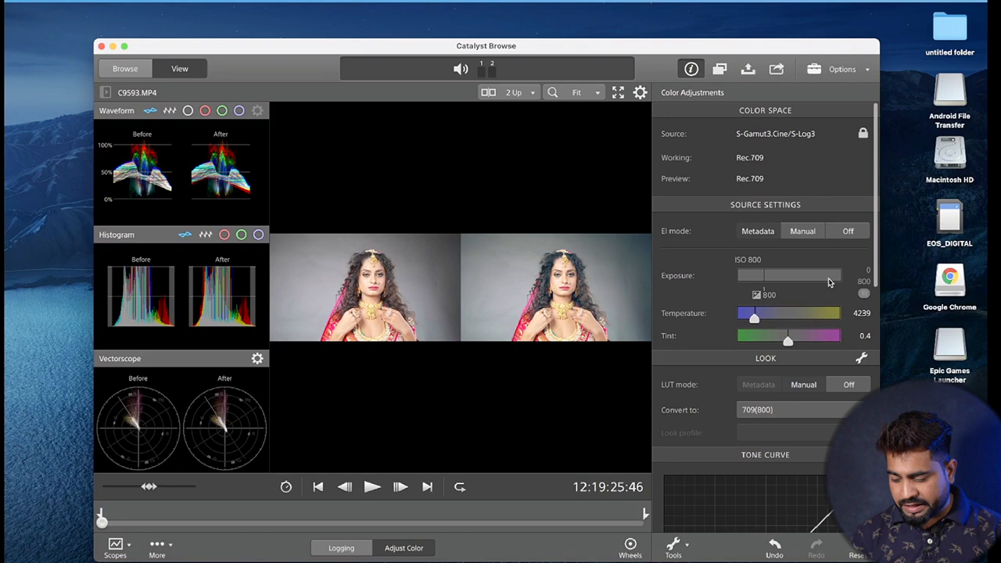
# Try HG8009G33 as the Look conversion, then reopen the Convert to list
pyautogui.scroll(-3)
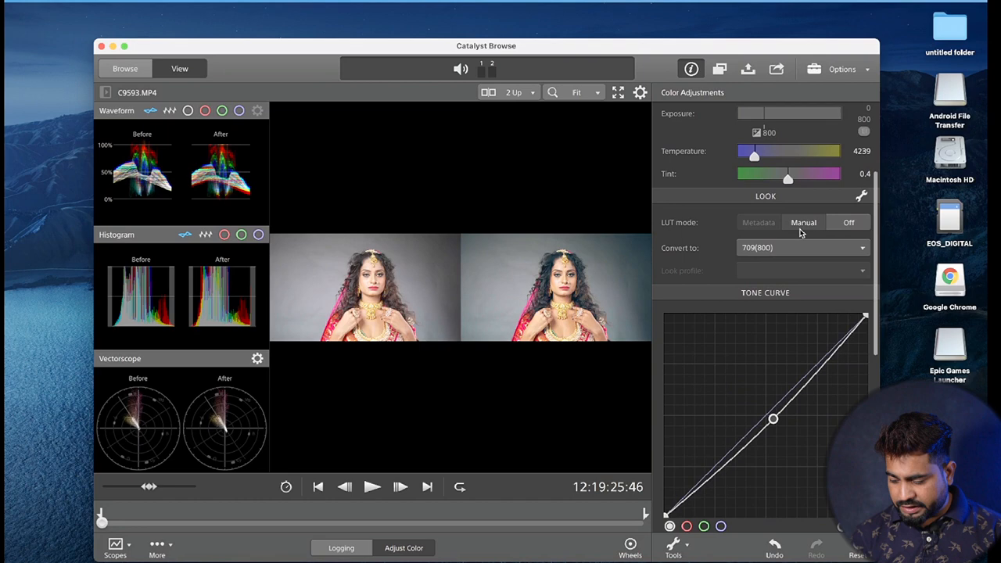
pyautogui.click(848, 222)
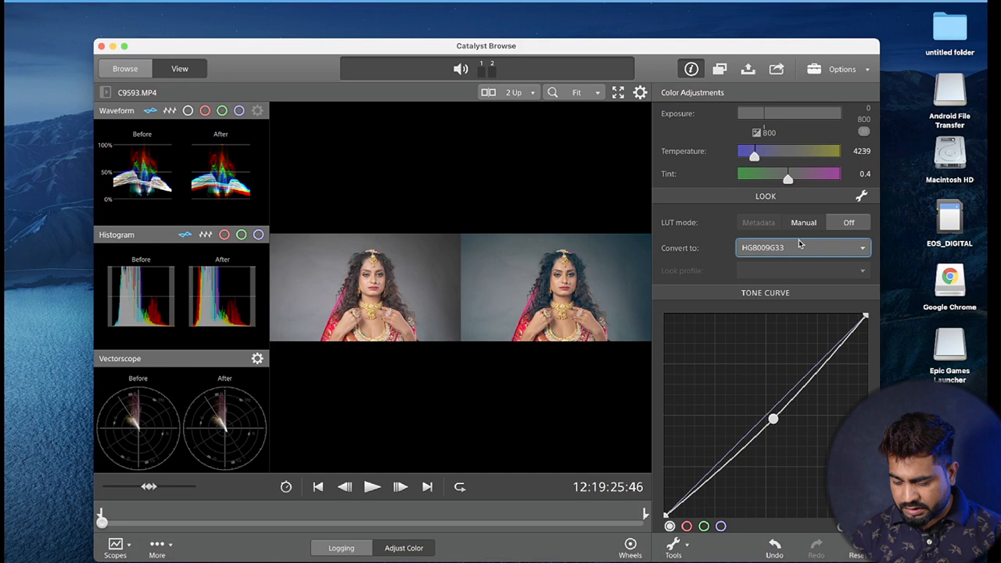
pyautogui.click(802, 247)
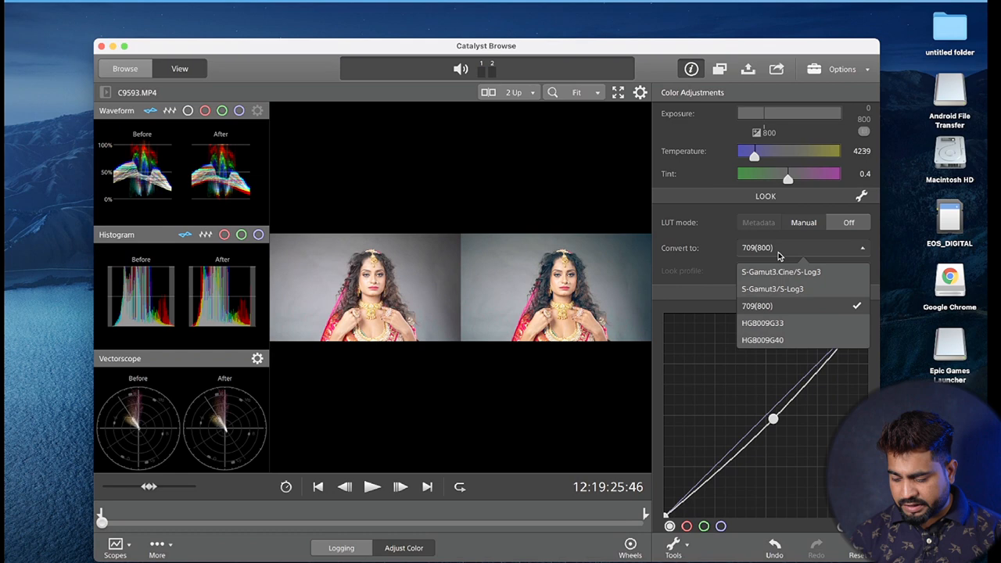
# Convert C9593 to S-Gamut3.Cine/S-Log3 with the 1.LC_709 look profile
pyautogui.click(757, 305)
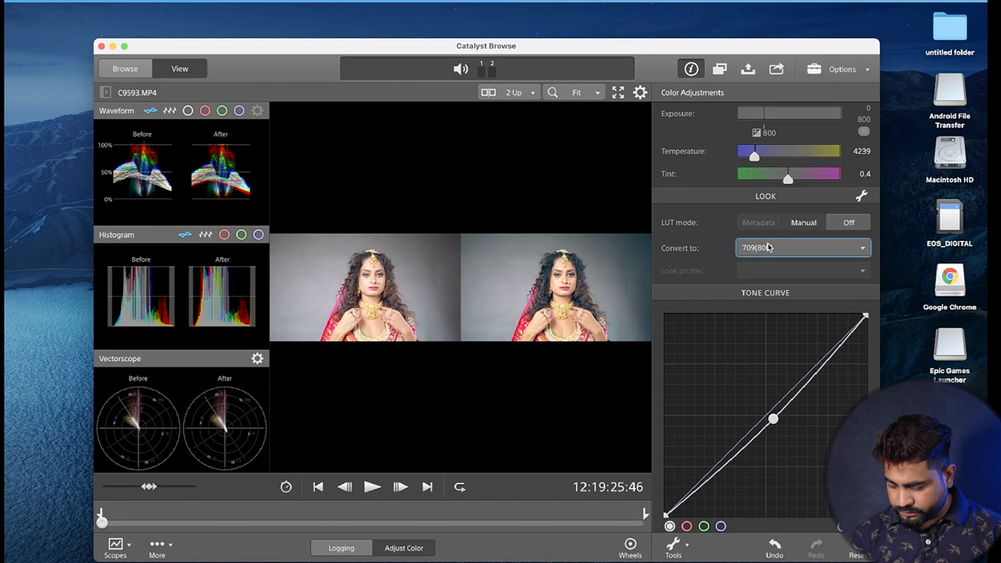
pyautogui.click(801, 247)
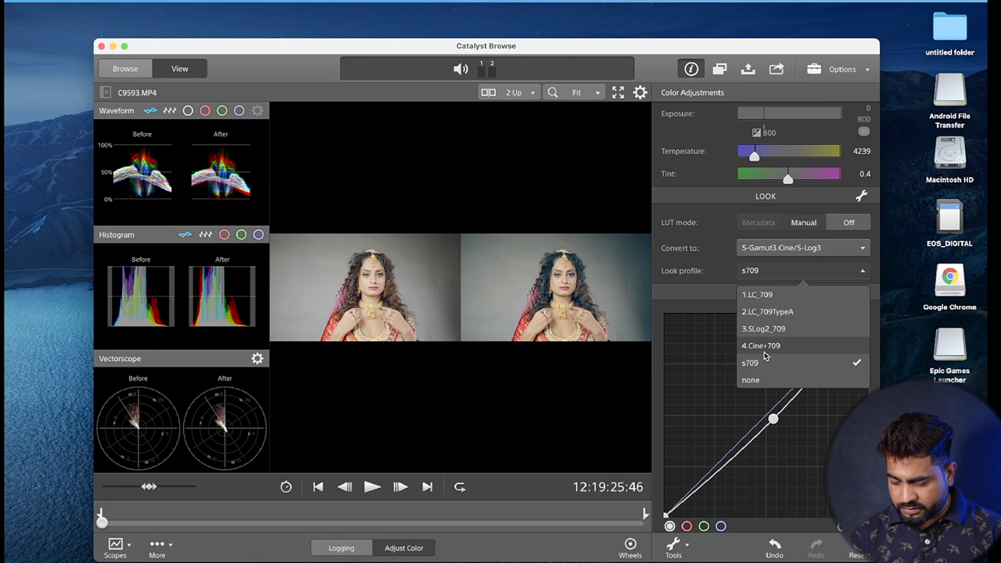
pyautogui.click(756, 294)
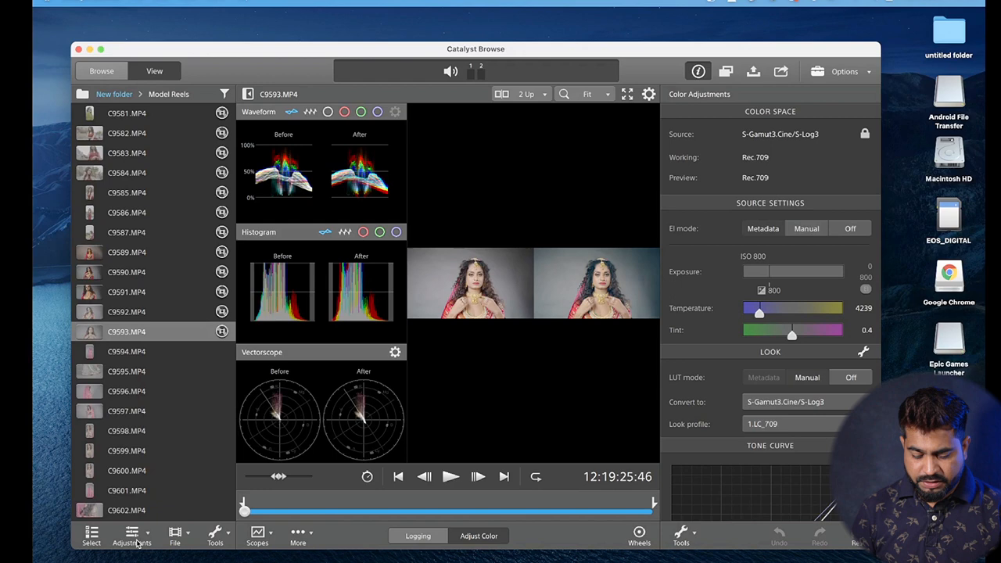
# Stabilize C9593 with Correct clip at a 36.3% minimum cropping ratio, giving 1389 x 781
pyautogui.click(132, 536)
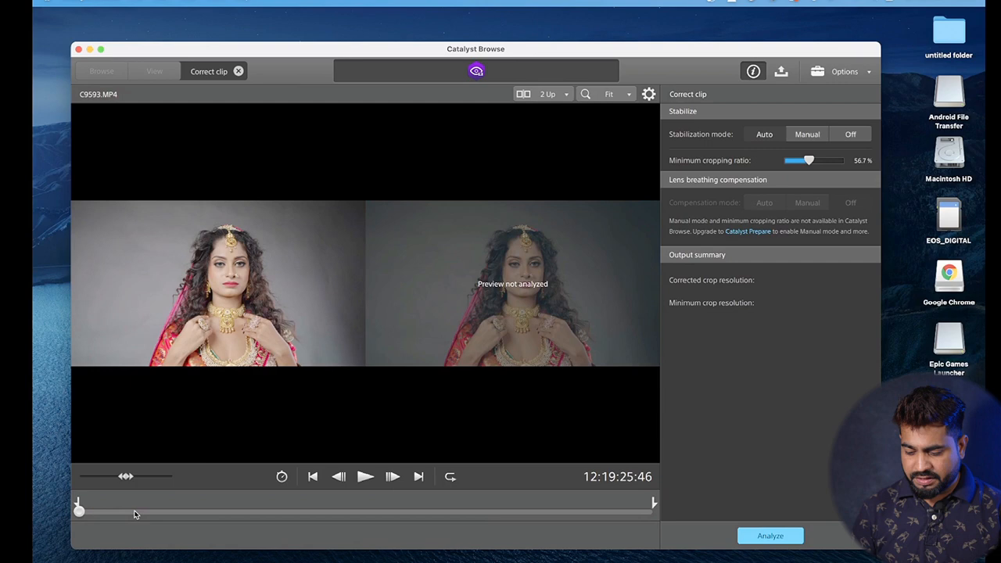
pyautogui.moveTo(768, 165)
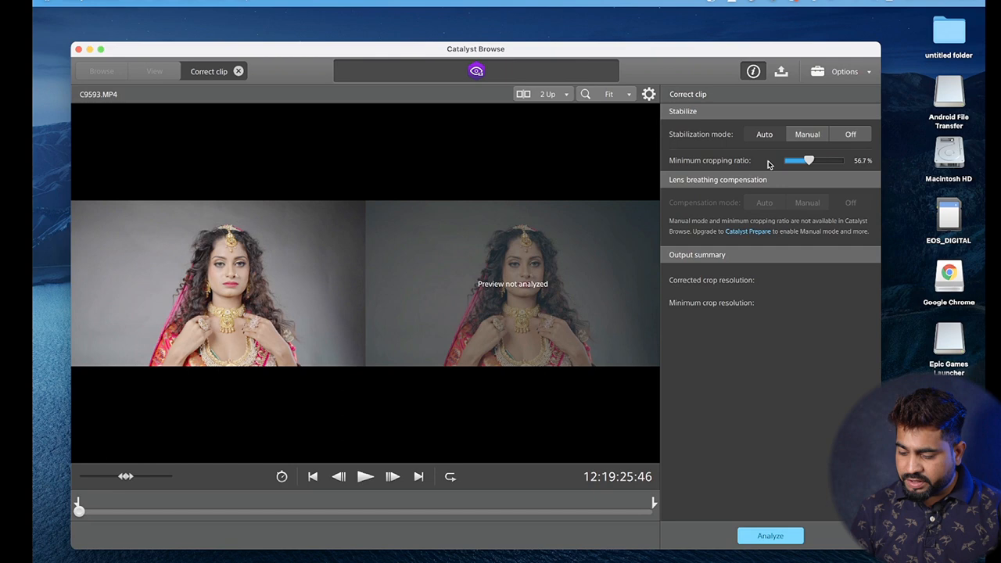
pyautogui.moveTo(809, 161); pyautogui.dragTo(792, 160)
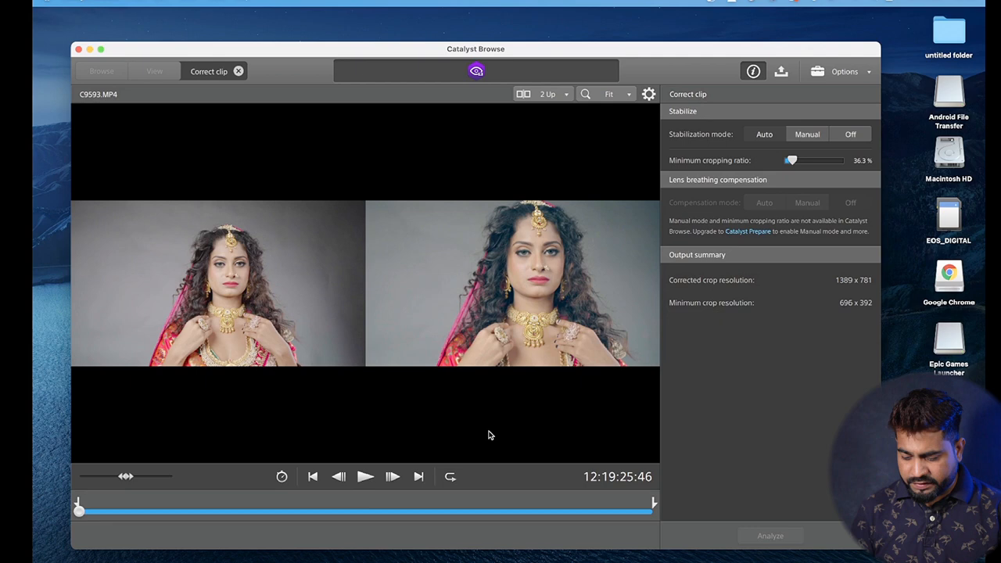
# Lower the minimum cropping ratio to 29.5% (566 x 318) and scrub the stabilized clip
pyautogui.moveTo(790, 160); pyautogui.dragTo(786, 161)
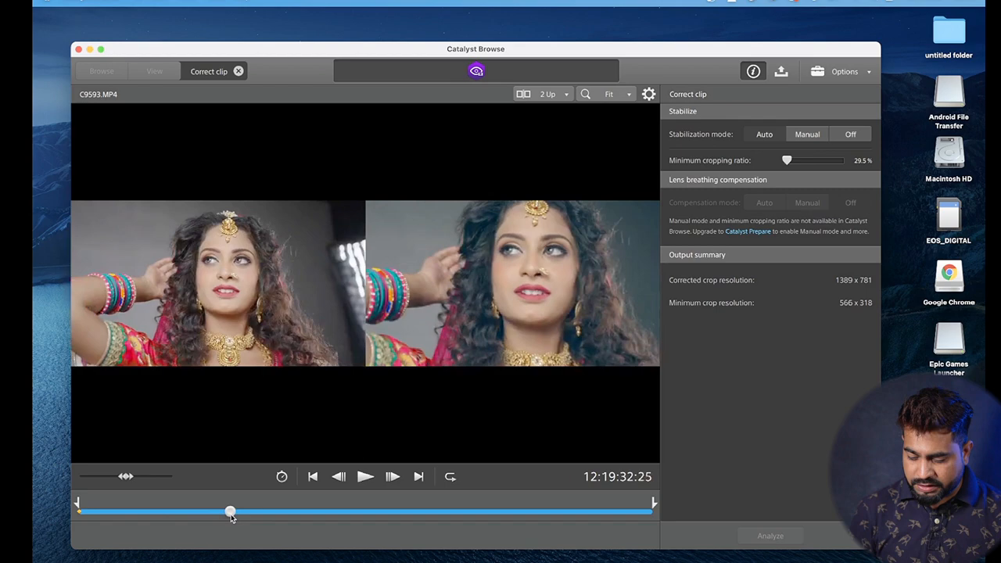
pyautogui.moveTo(231, 511); pyautogui.dragTo(269, 512)
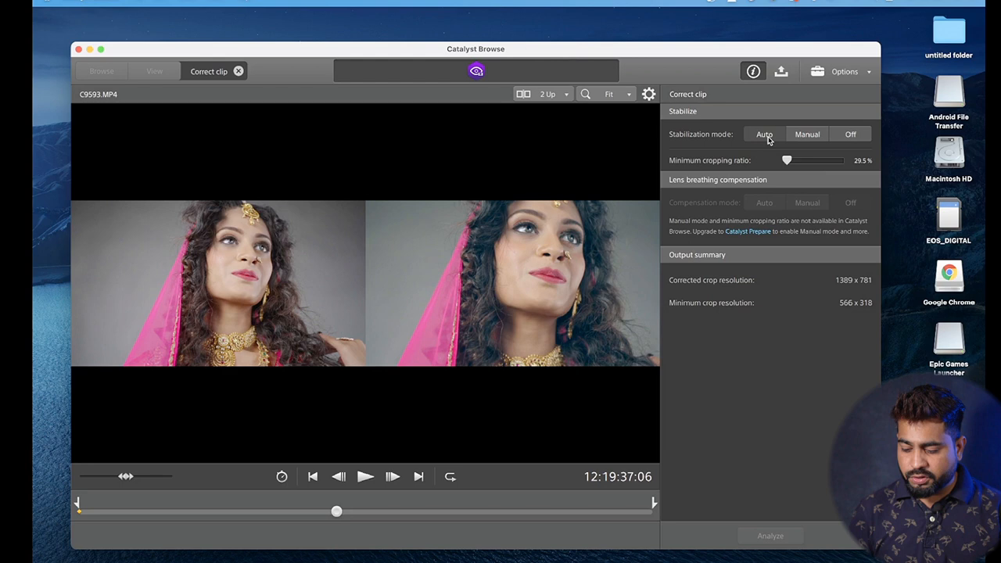
# Raise the cropping ratio to 89.5% for a 1718 x 966 crop and preview playback
pyautogui.moveTo(787, 161); pyautogui.dragTo(836, 160)
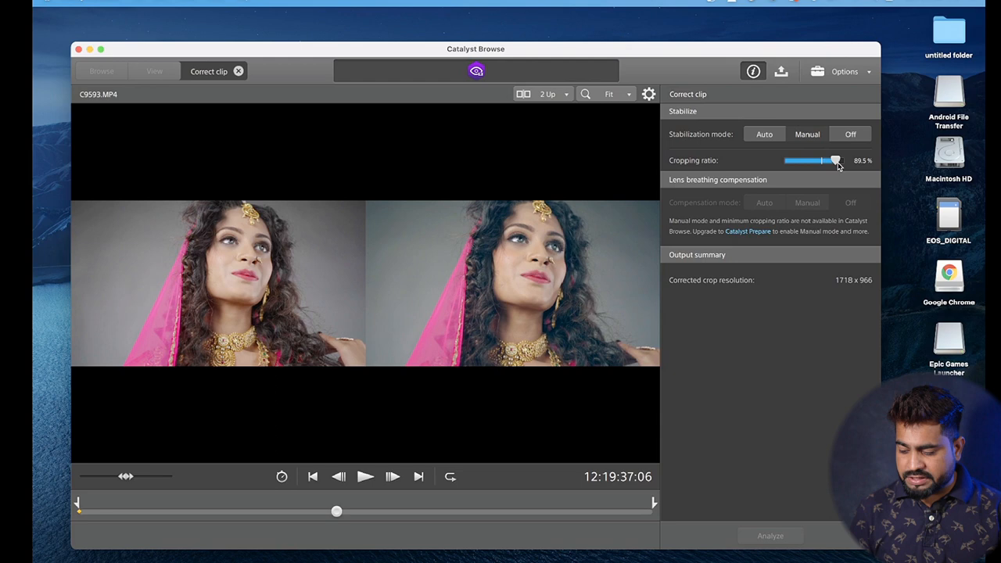
pyautogui.click(365, 477)
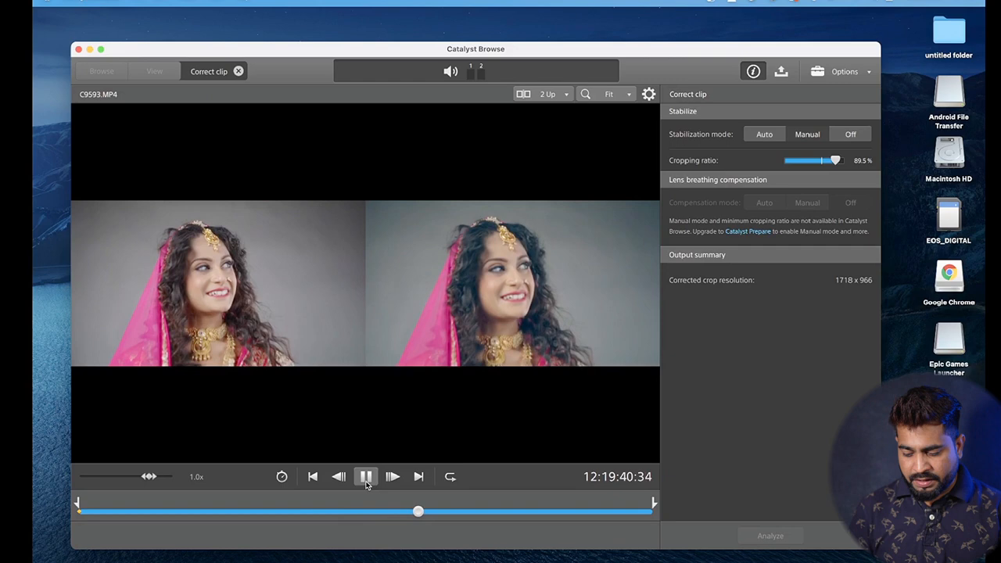
pyautogui.click(366, 477)
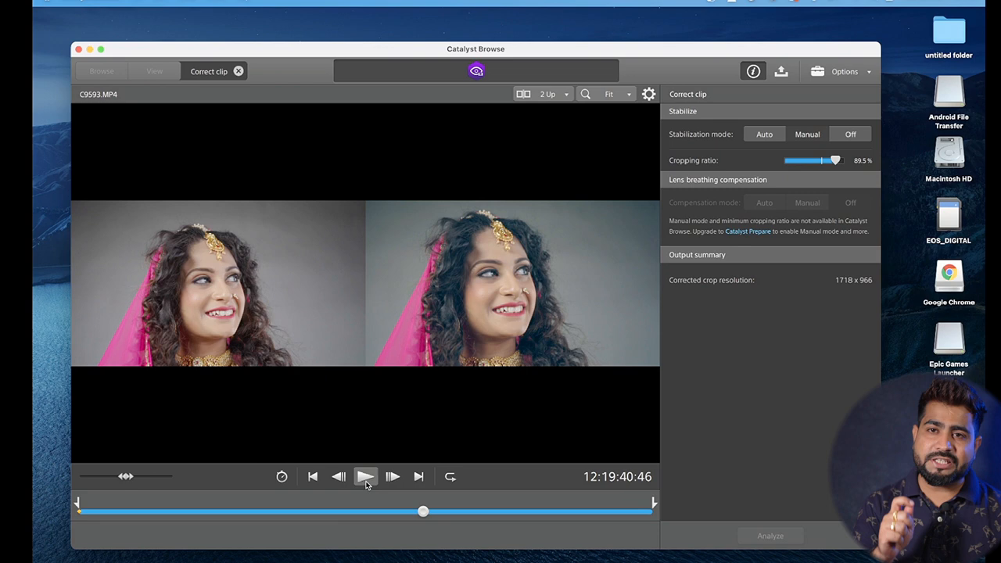